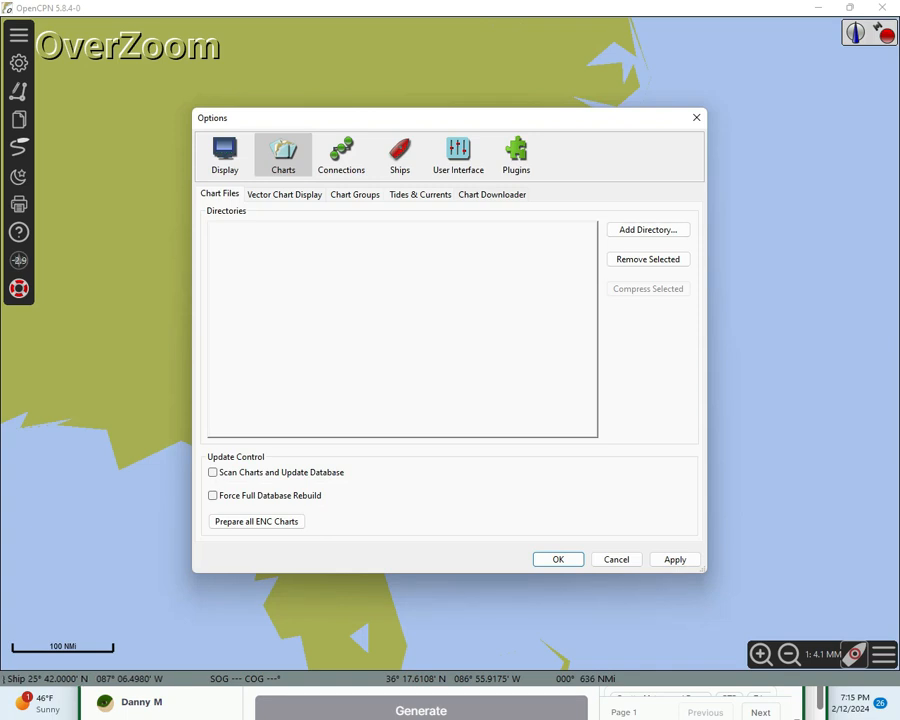
# - Show the Chart Downloader catalogs list within the Charts options
pyautogui.click(492, 194)
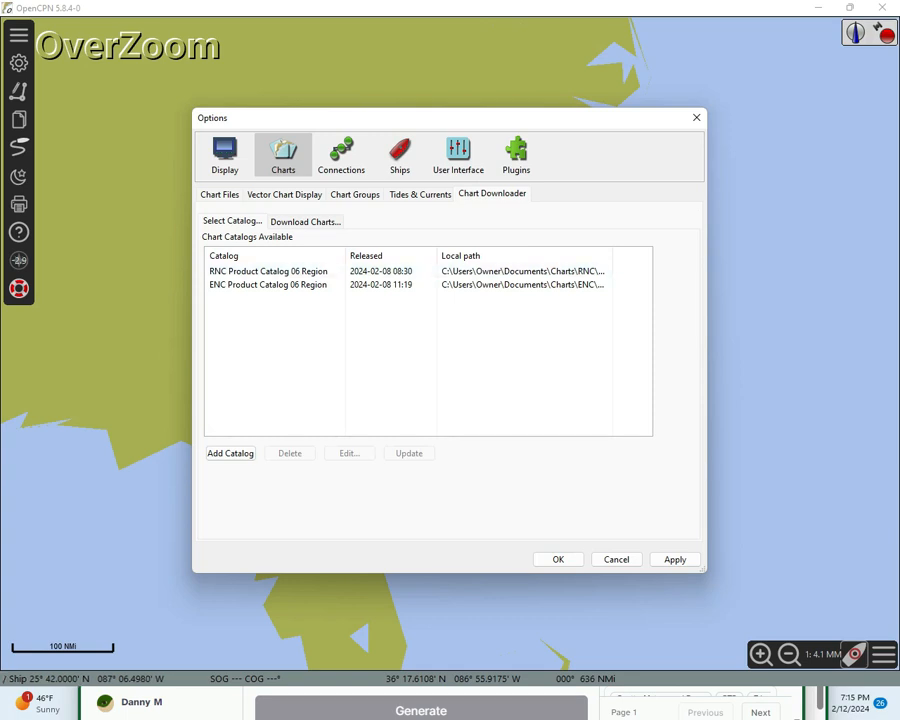
# - Add the RNC catalog for Region 06 (Norfolk, VA to Florida incl. ICW) via USA - NOAA > RNC > by Region
pyautogui.click(230, 452)
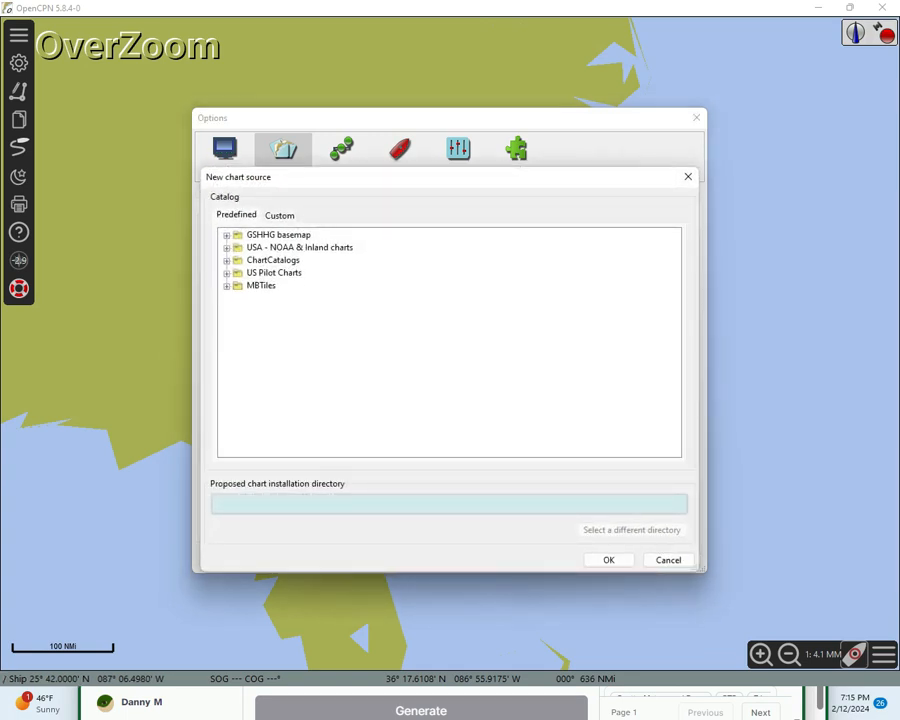
pyautogui.click(228, 248)
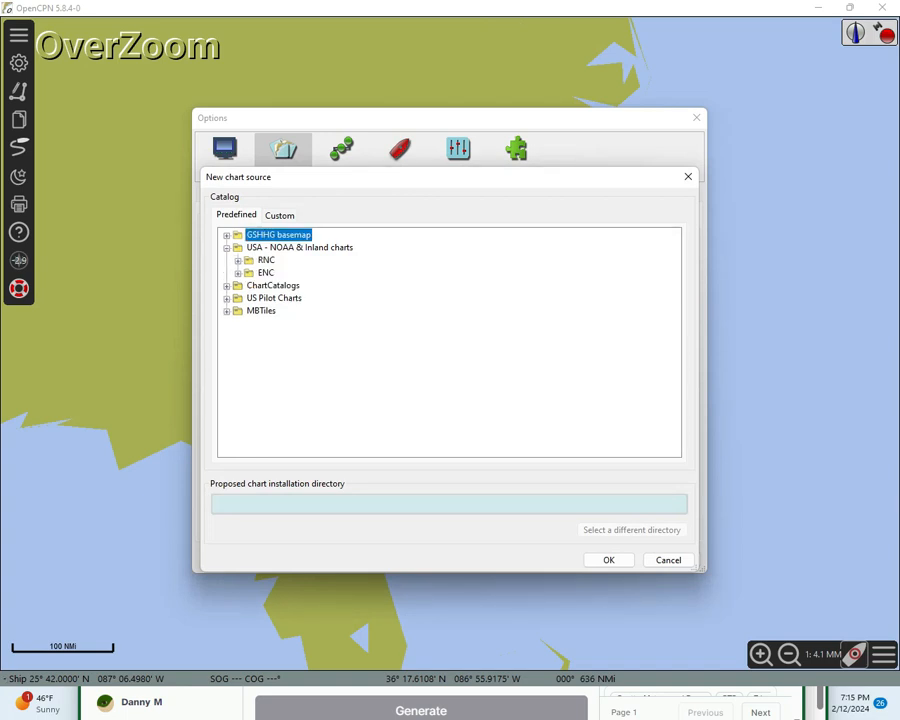
pyautogui.click(238, 260)
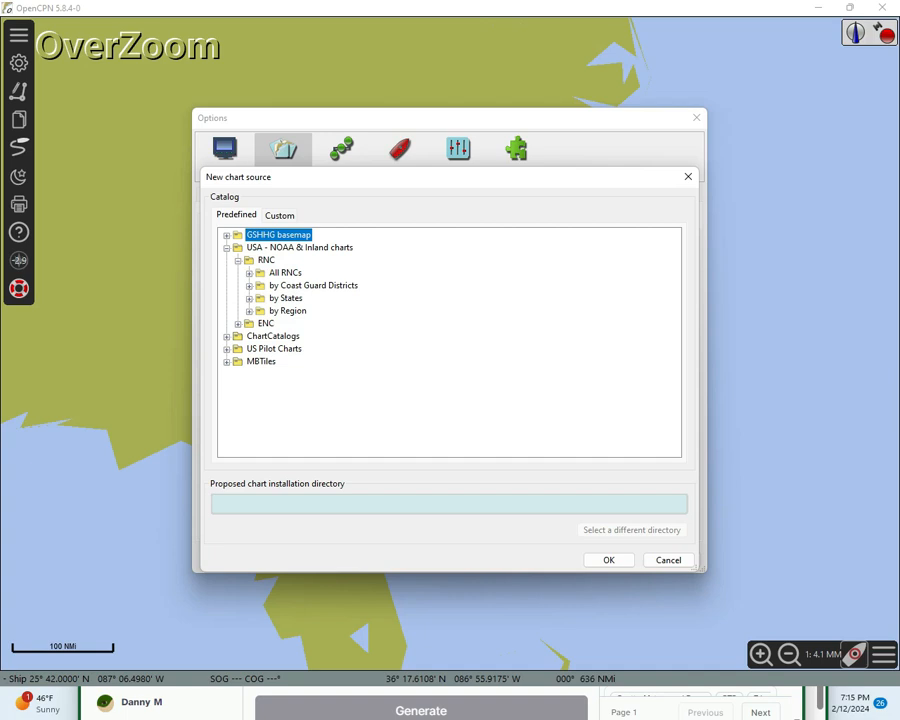
pyautogui.click(248, 322)
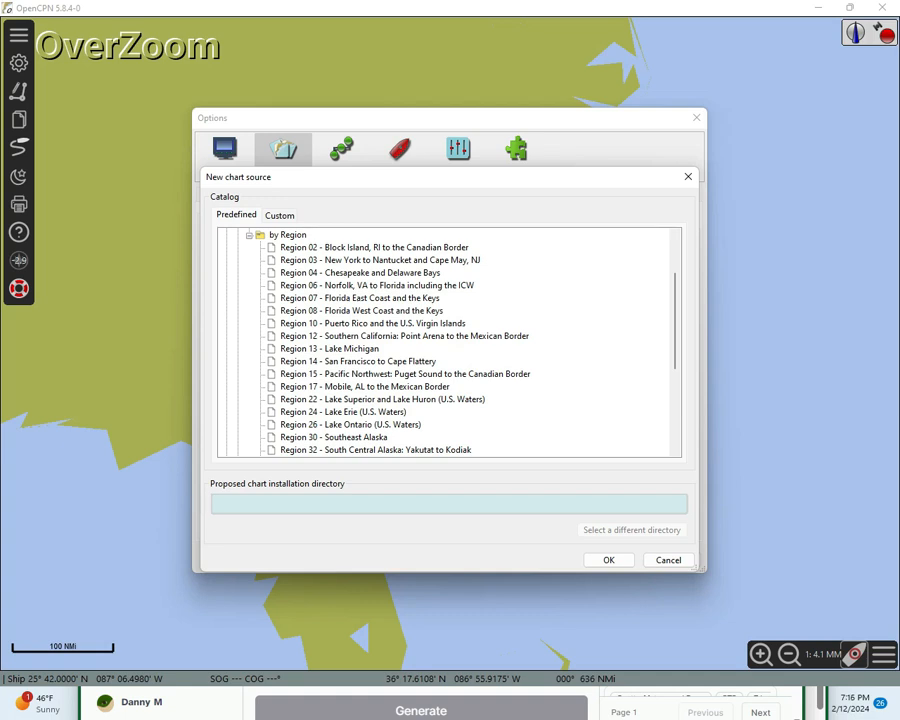
pyautogui.click(378, 284)
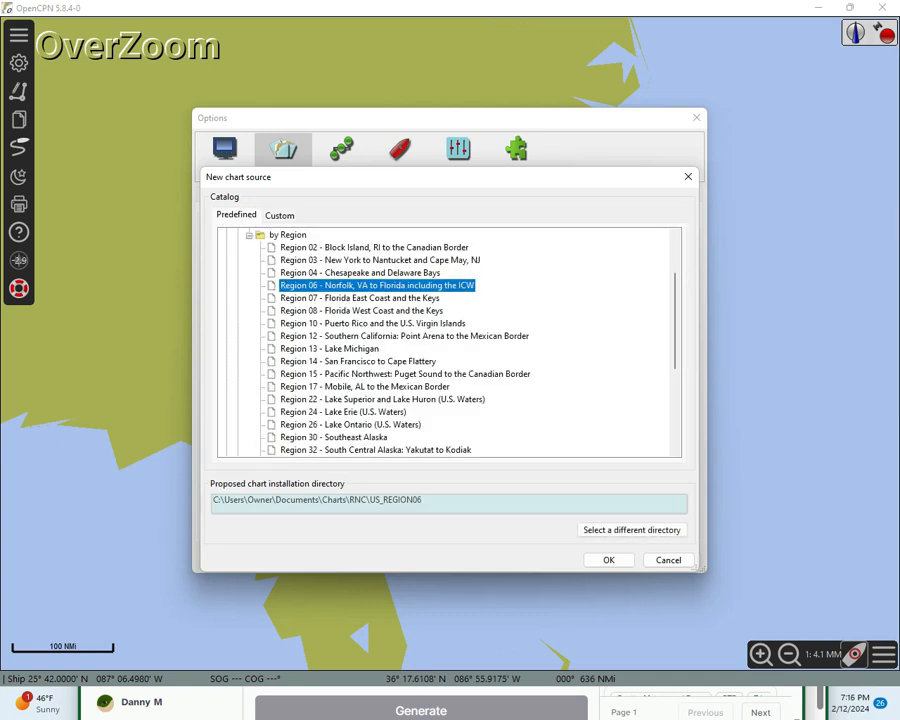
pyautogui.click(608, 560)
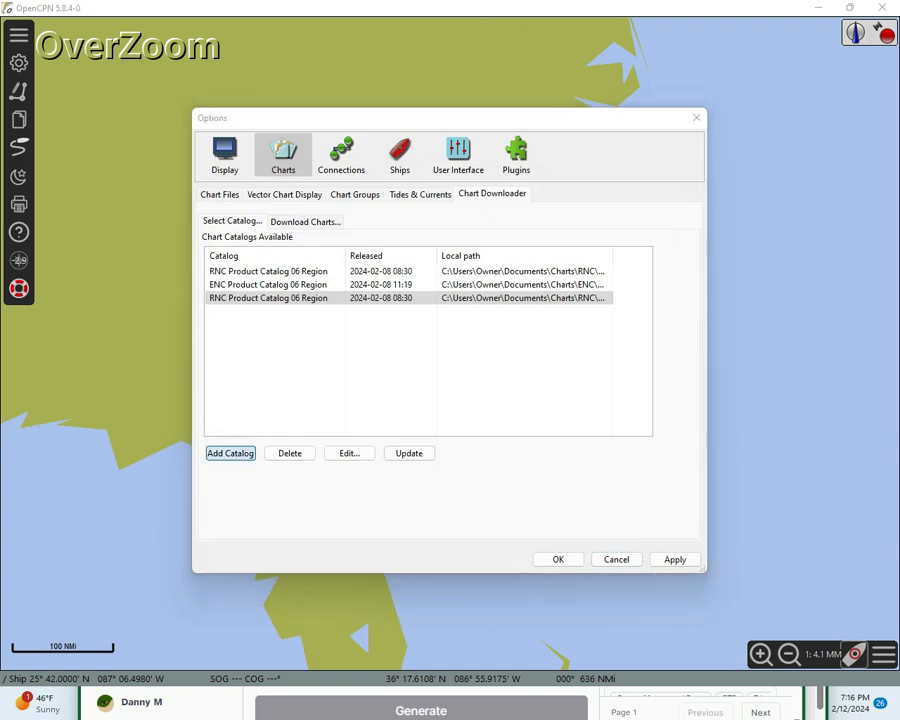
# - Begin adding another catalog and expand the USA - NOAA & Inland chart sources toward ENC Region 06
pyautogui.click(230, 452)
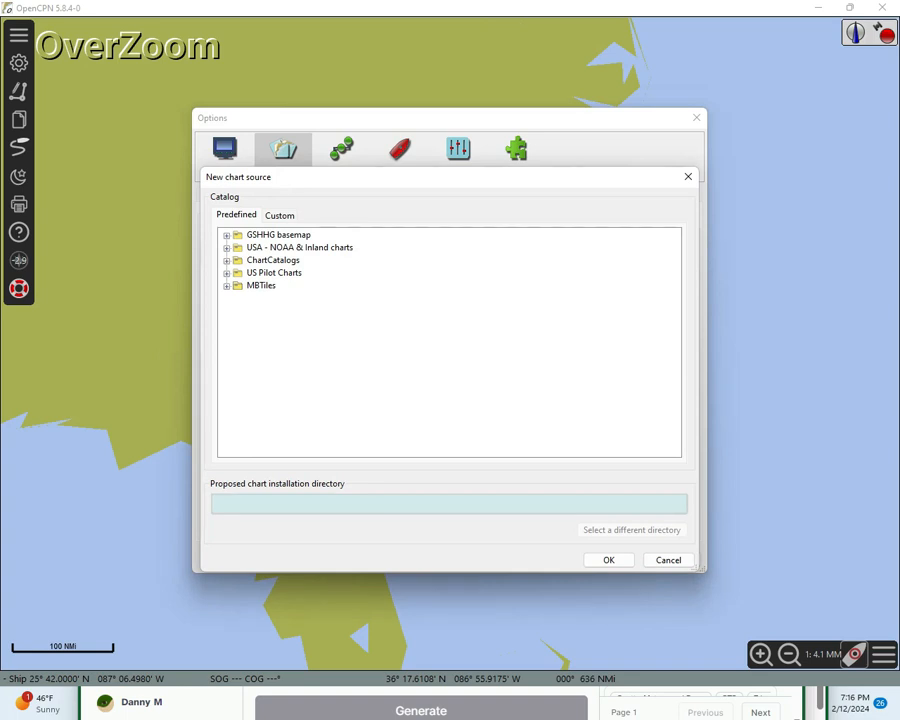
pyautogui.click(228, 260)
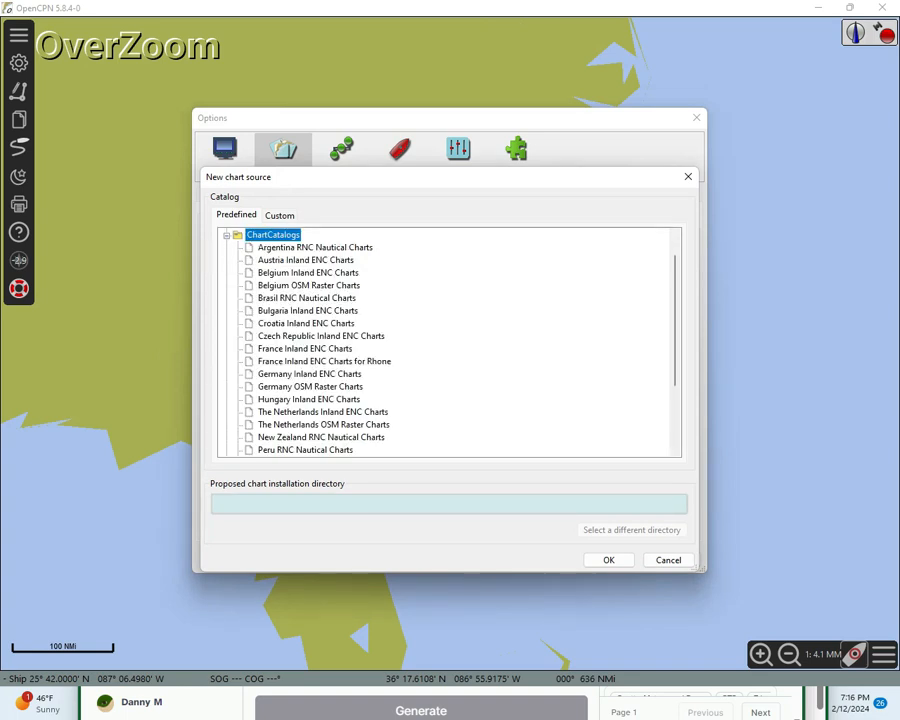
pyautogui.click(228, 234)
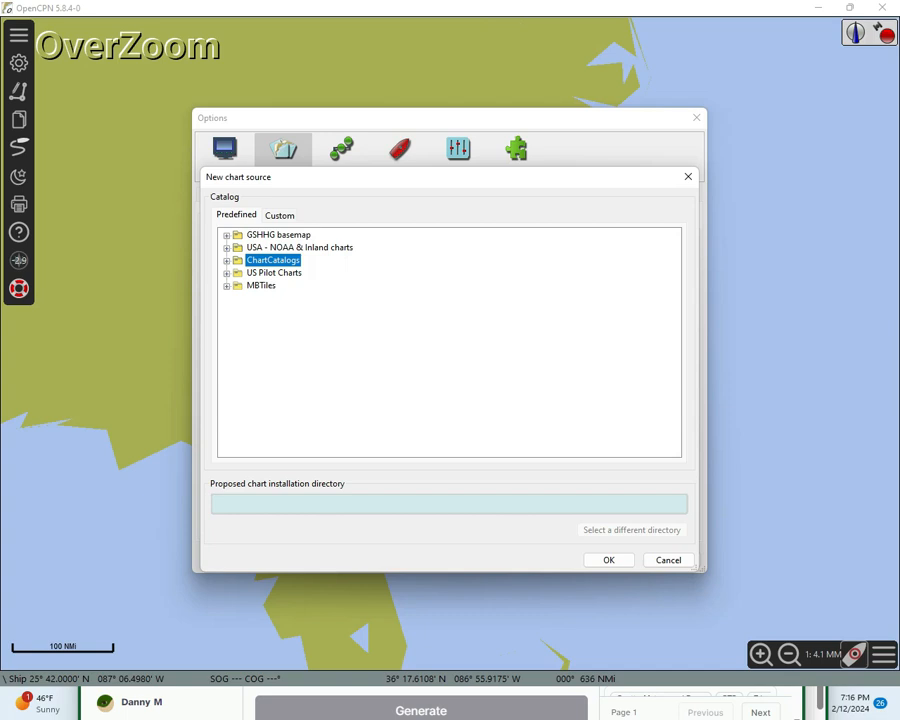
pyautogui.click(226, 248)
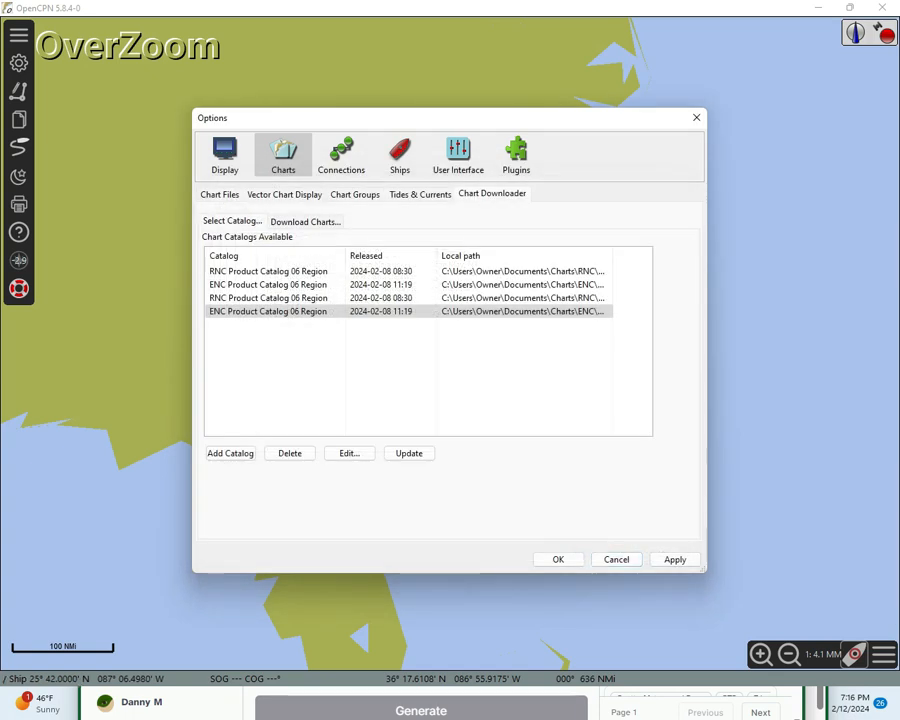
pyautogui.moveTo(408, 452)
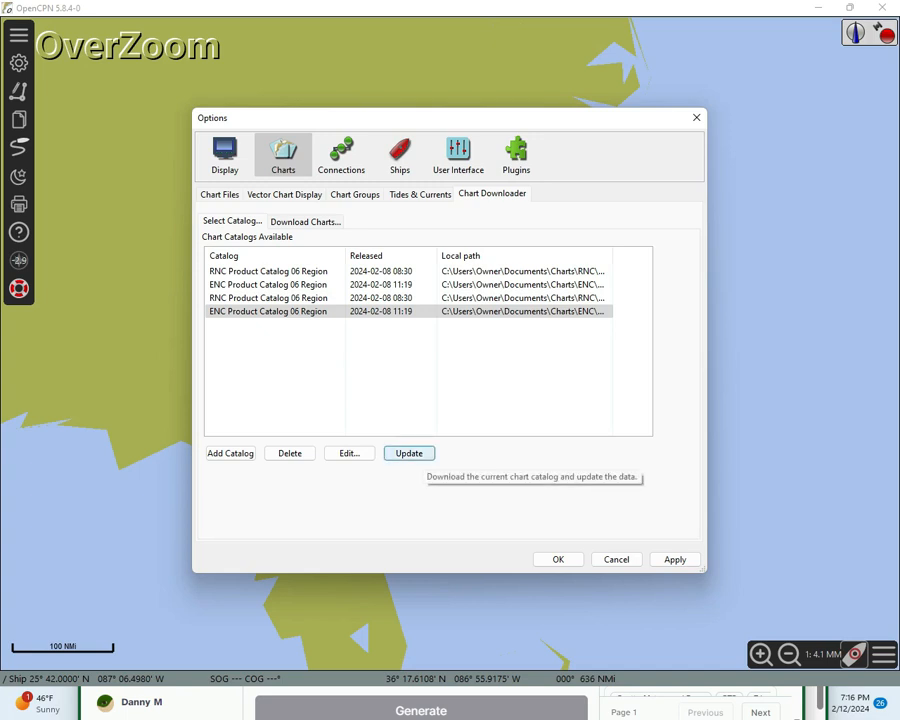
# - Update the ENC Region 06 catalog and review its list of 212 downloadable charts
pyautogui.click(408, 452)
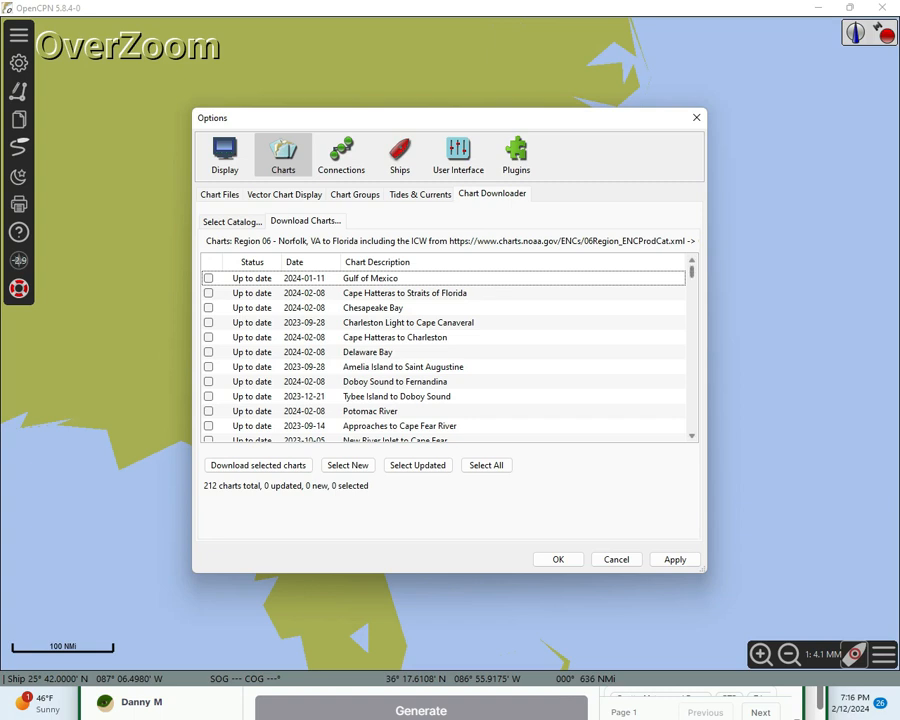
pyautogui.scroll(-3)
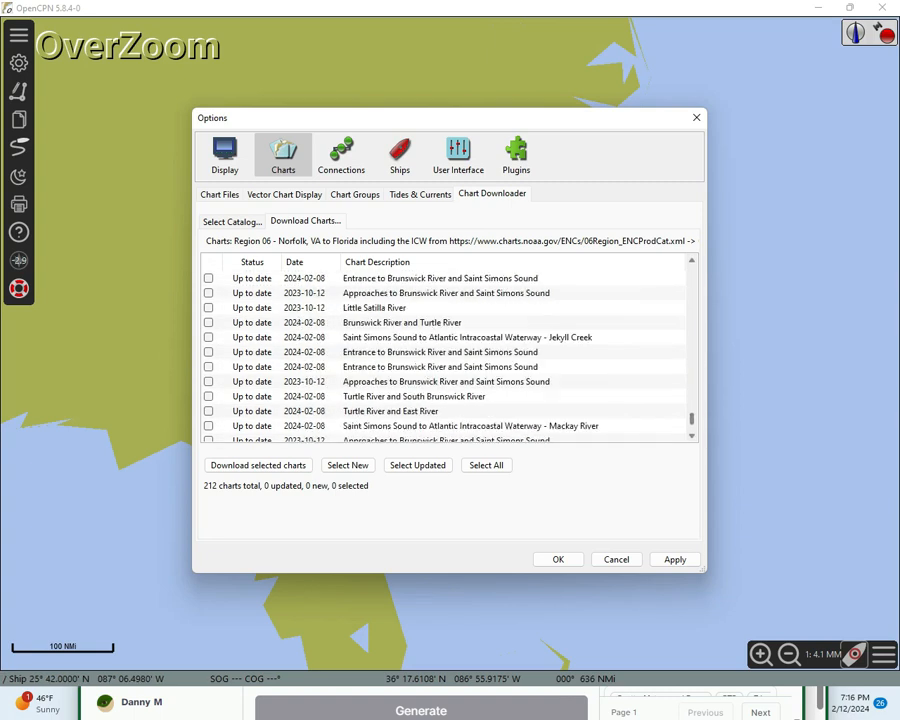
pyautogui.scroll(3)
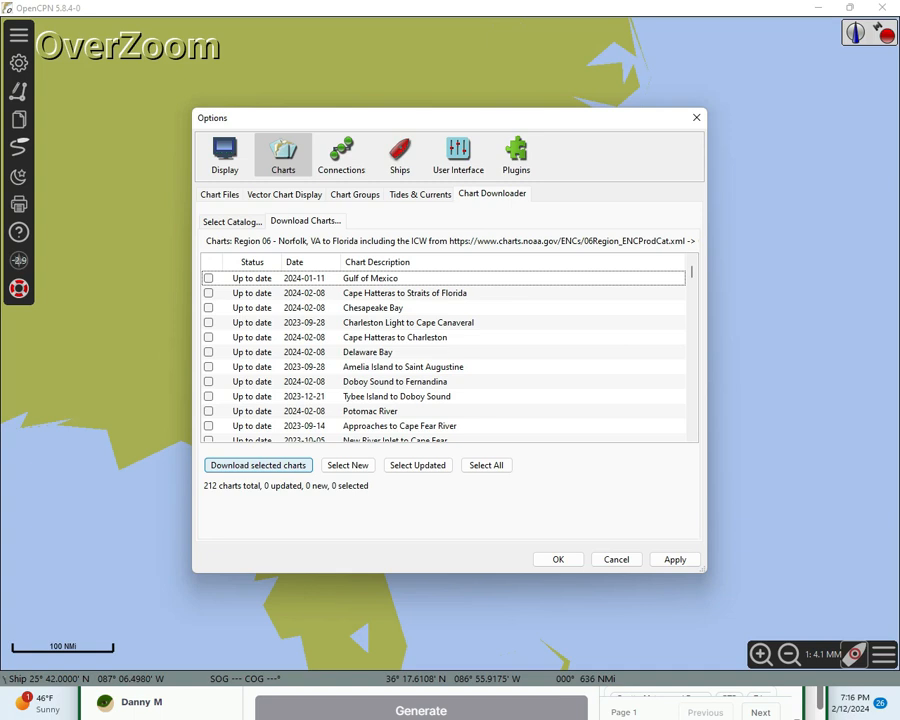
# - Download the selected Region 06 charts and confirm the options to display them on the map
pyautogui.click(256, 464)
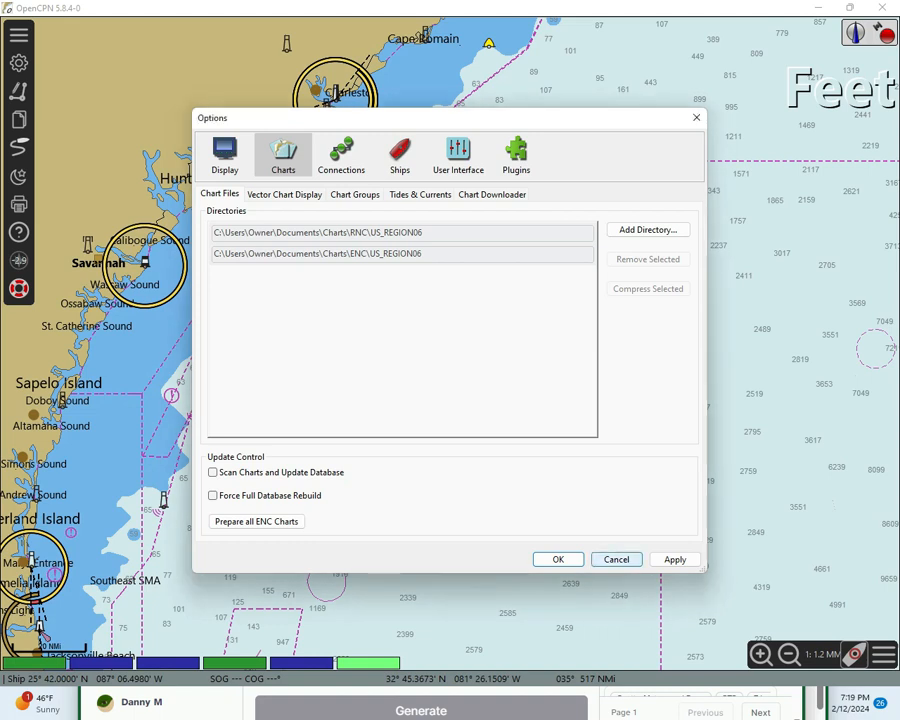
pyautogui.click(556, 560)
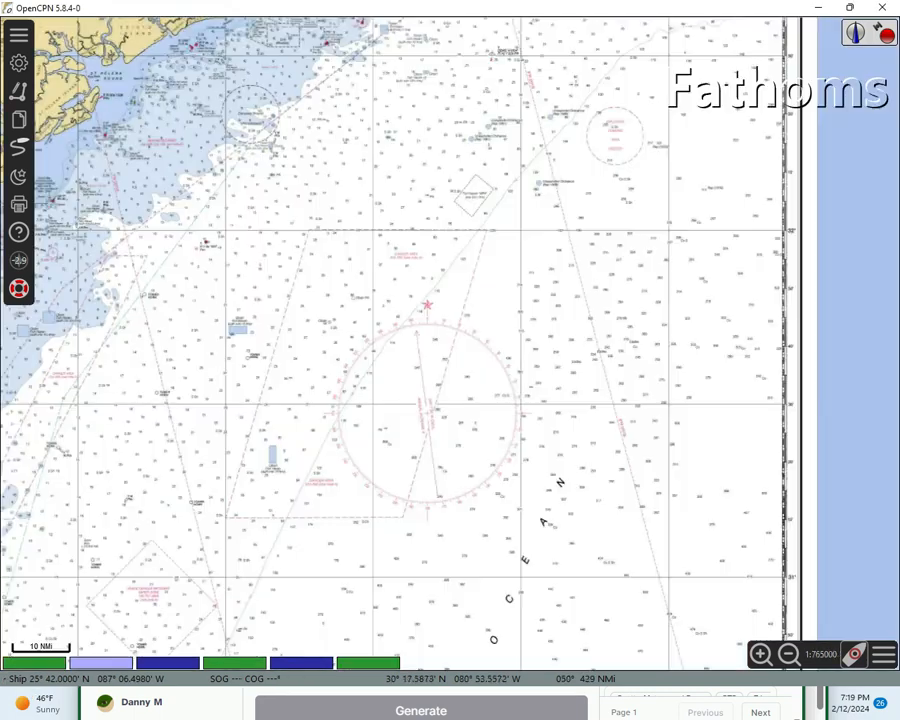